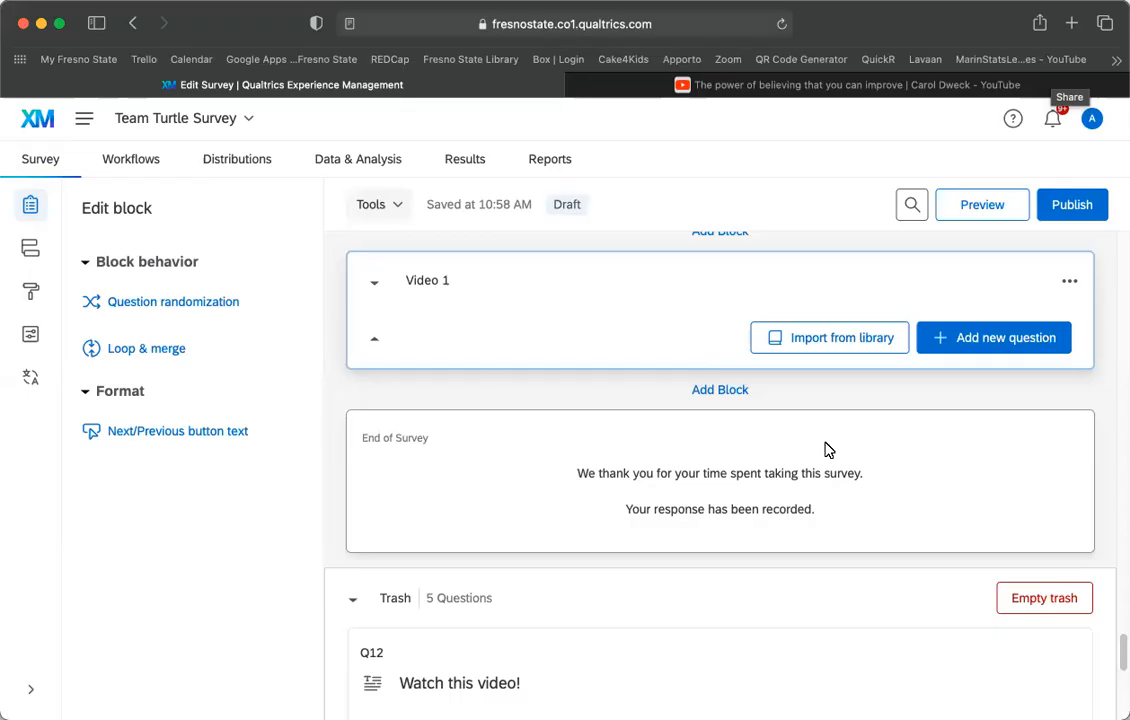
mouse_move(759, 461)
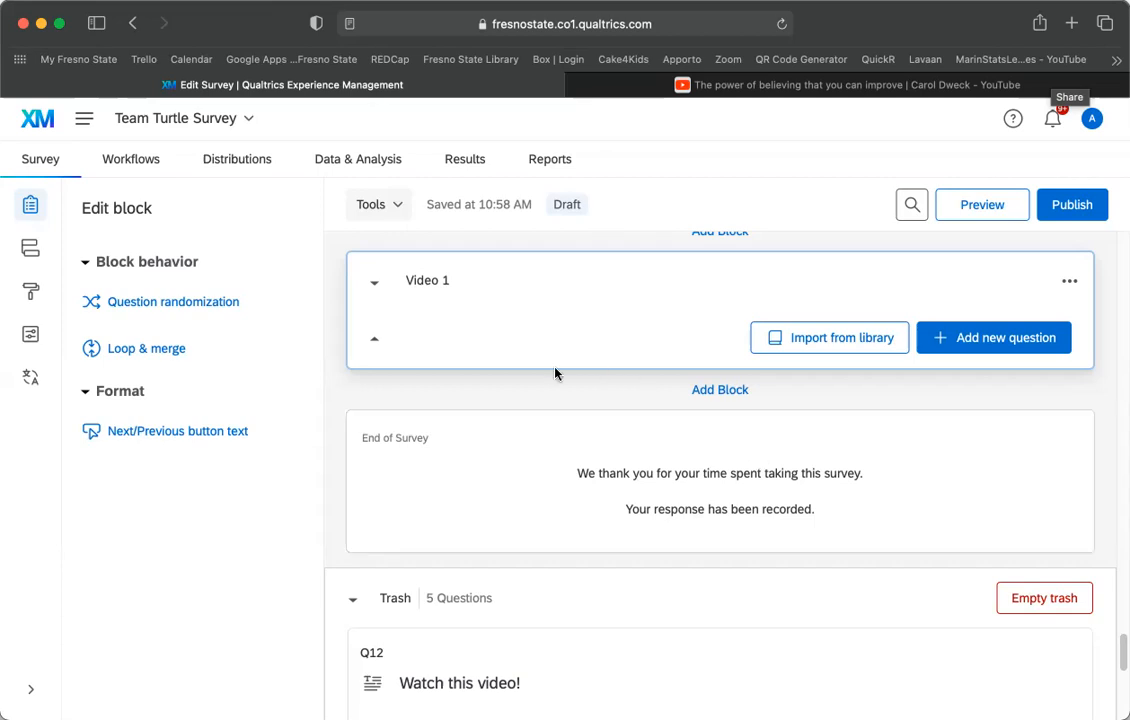
mouse_move(1070, 293)
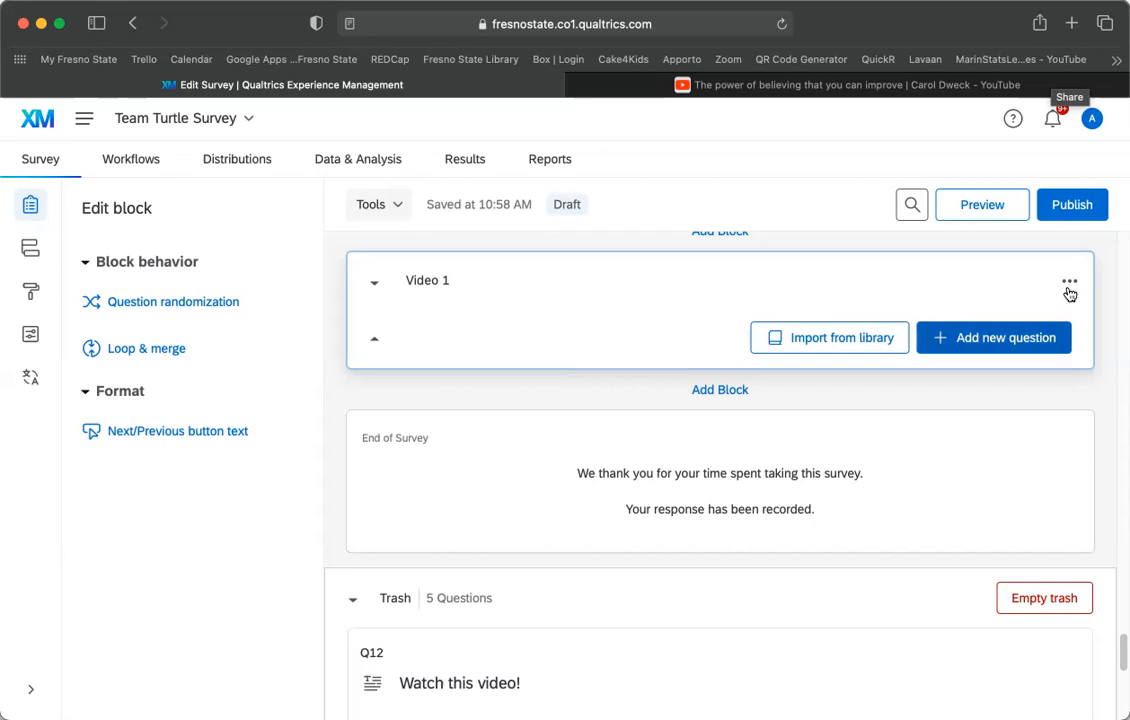
Add a Text / Graphic question (Q24) to the Video 1 block.
left_click(1068, 281)
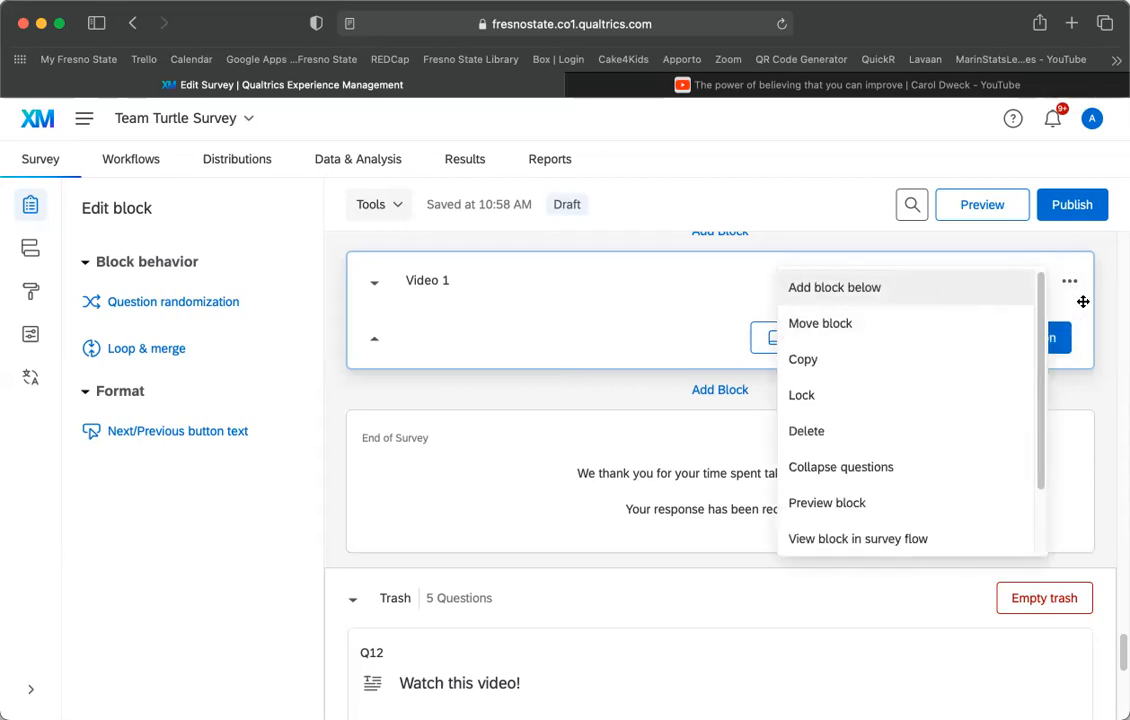
left_click(1069, 281)
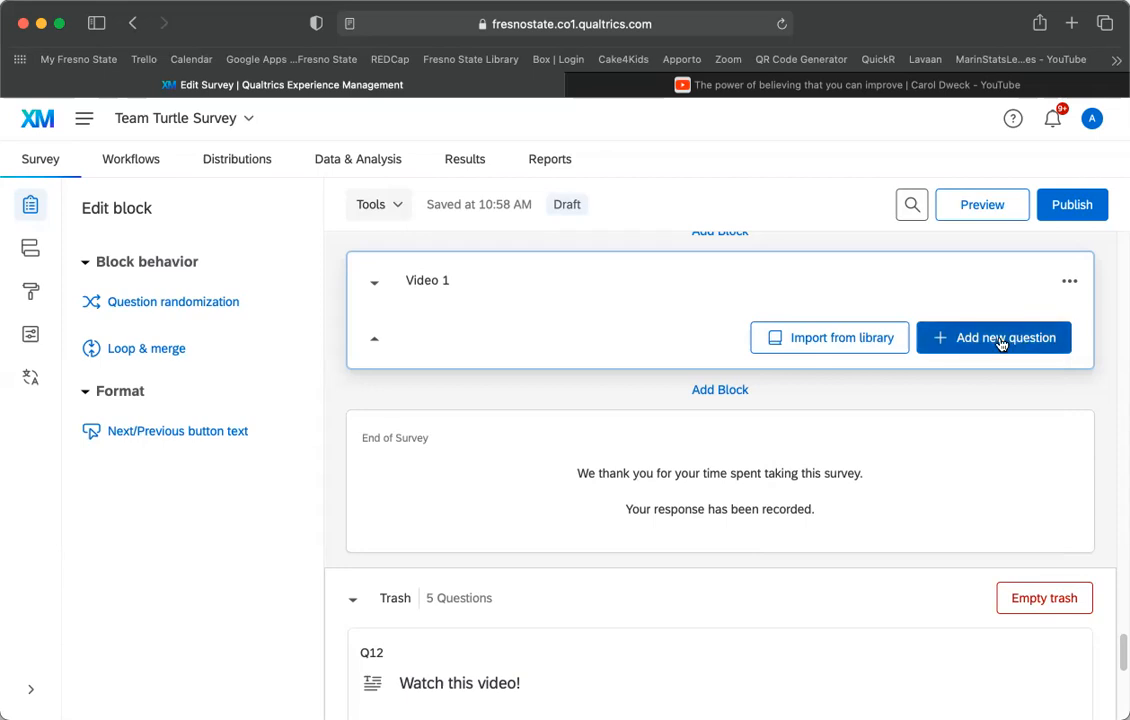
left_click(993, 337)
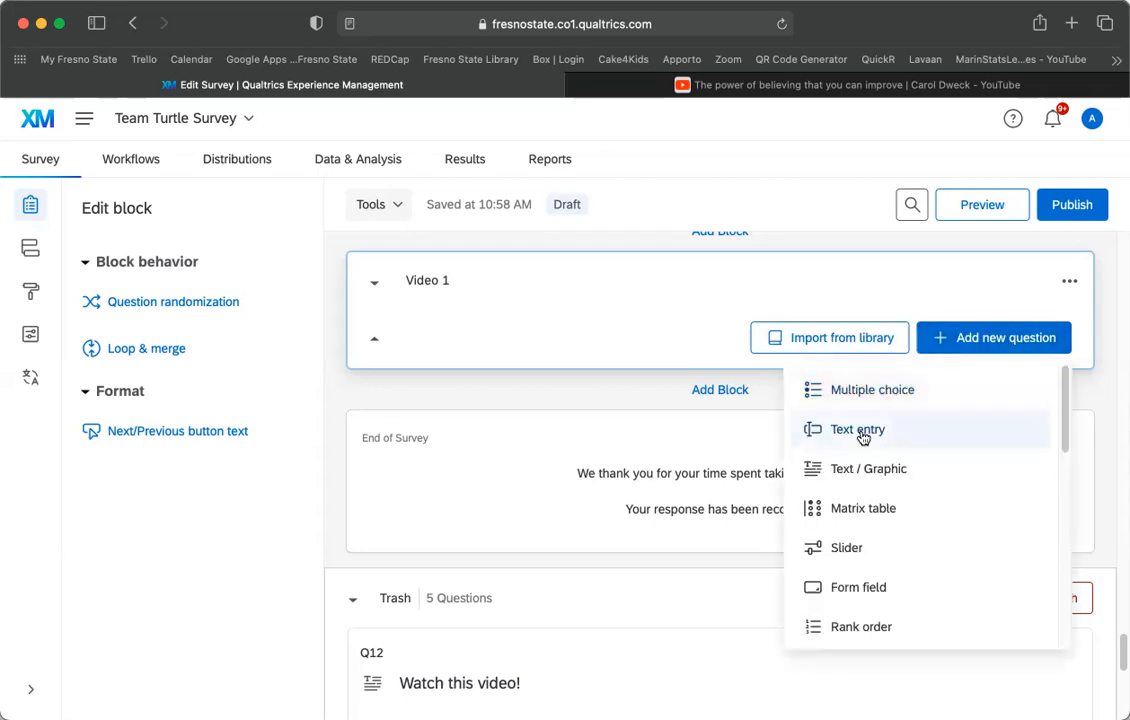
mouse_move(868, 468)
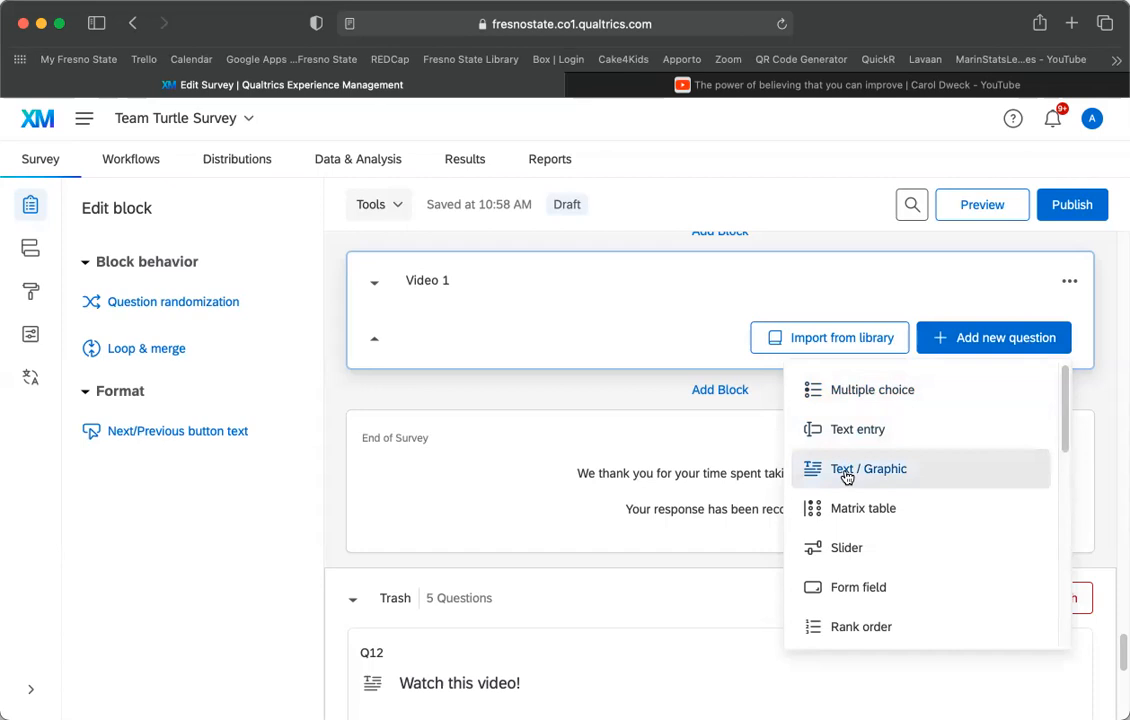
left_click(867, 468)
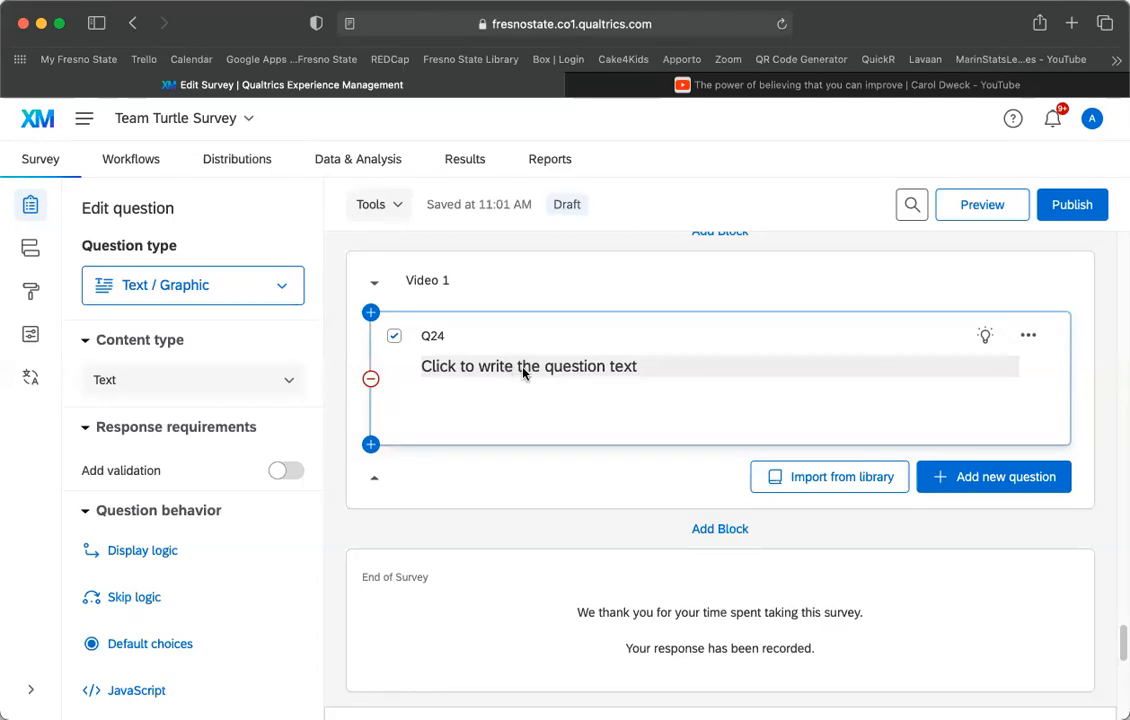
Enter 'Please watch this video!' as Q24's question text.
left_click(528, 366)
type("Please watch this v")
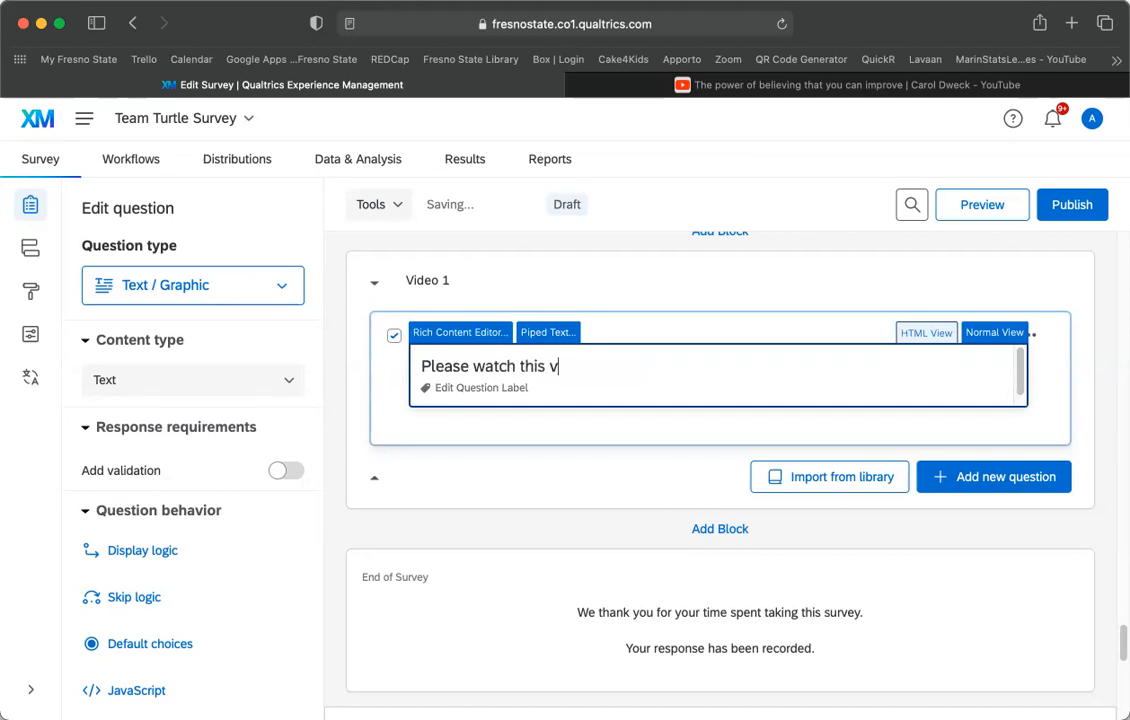
type("ideo!")
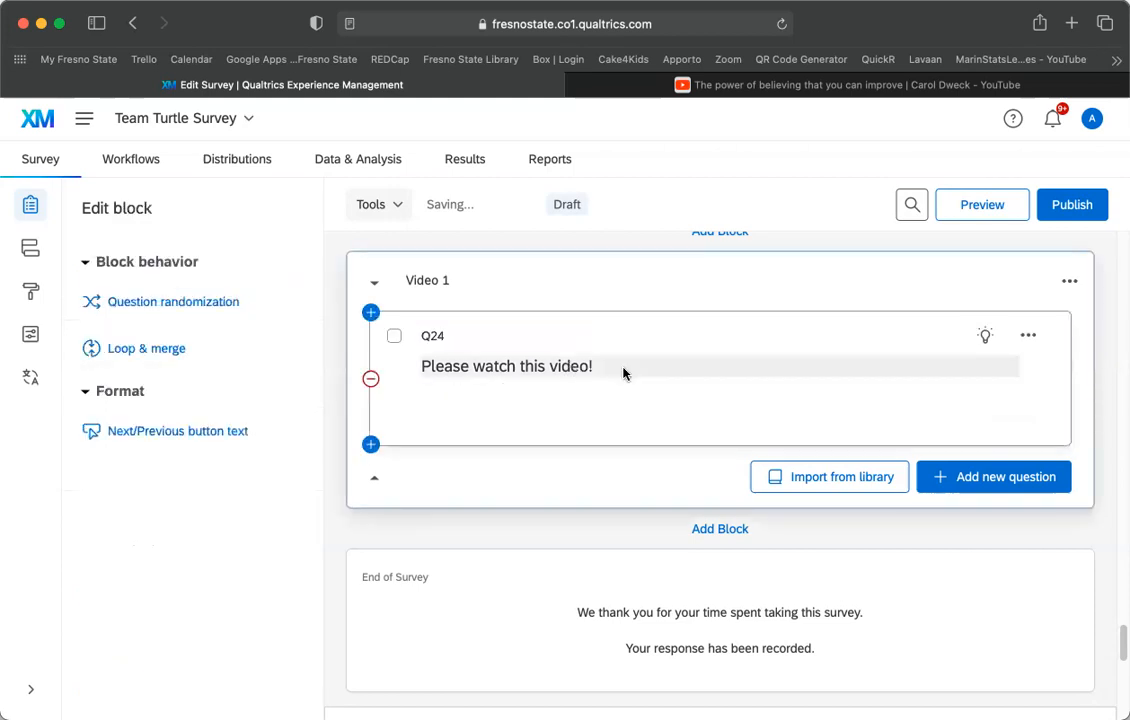
left_click(507, 365)
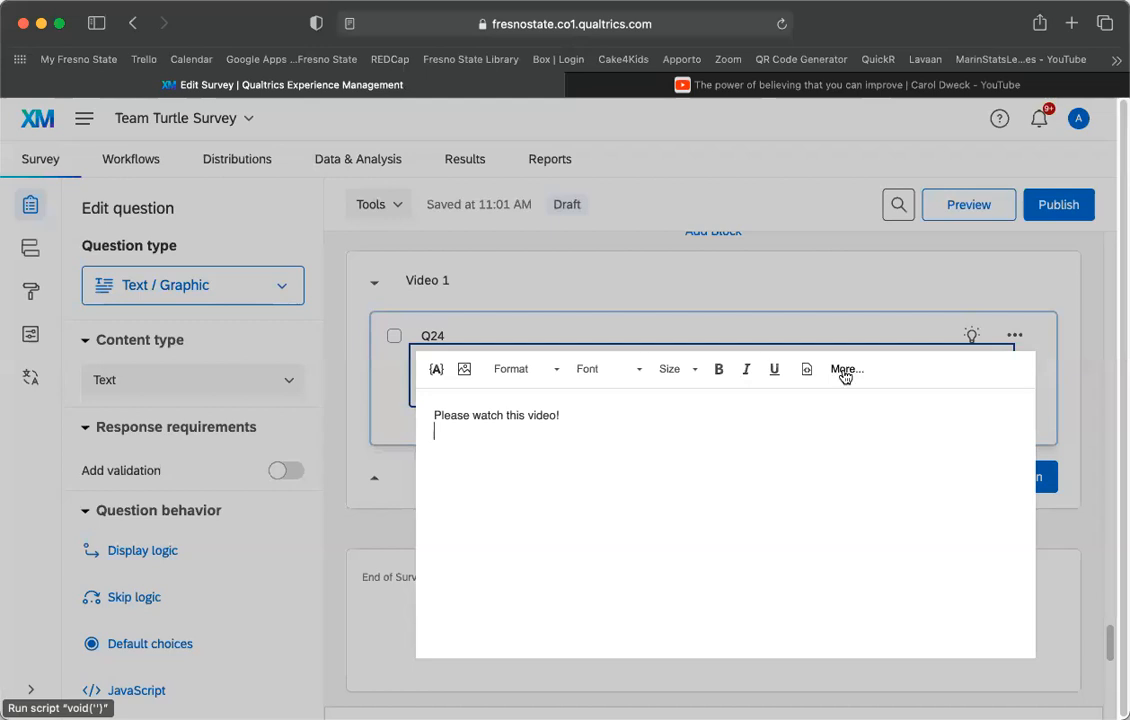
left_click(845, 369)
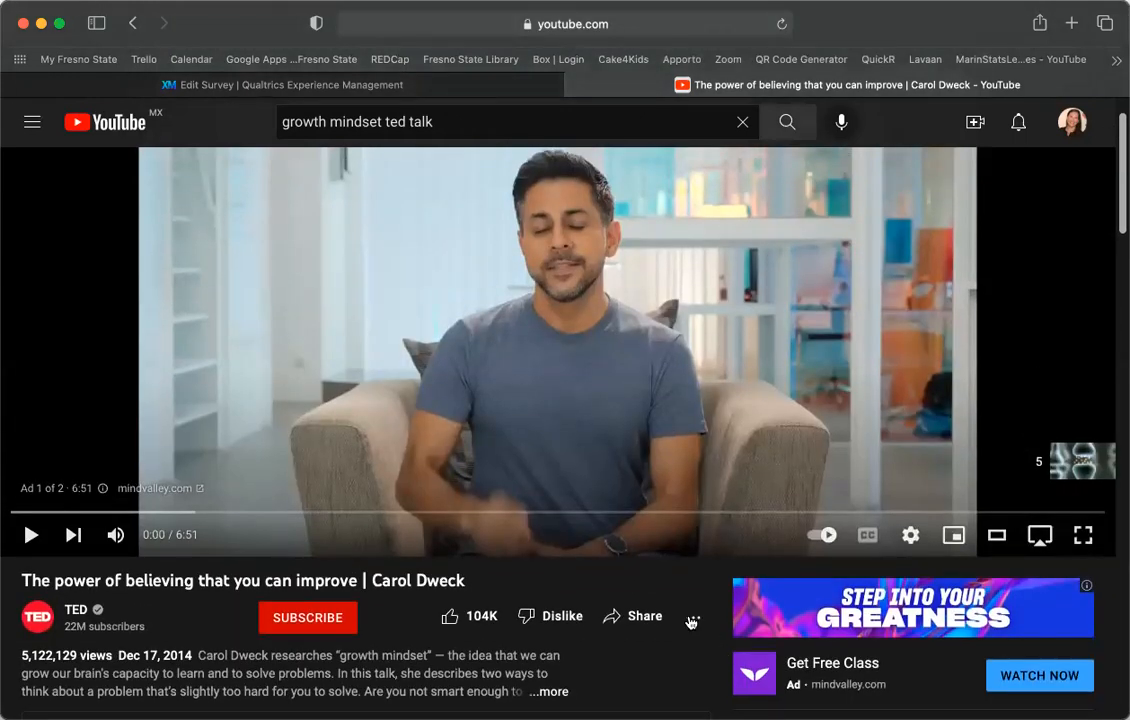
mouse_move(645, 617)
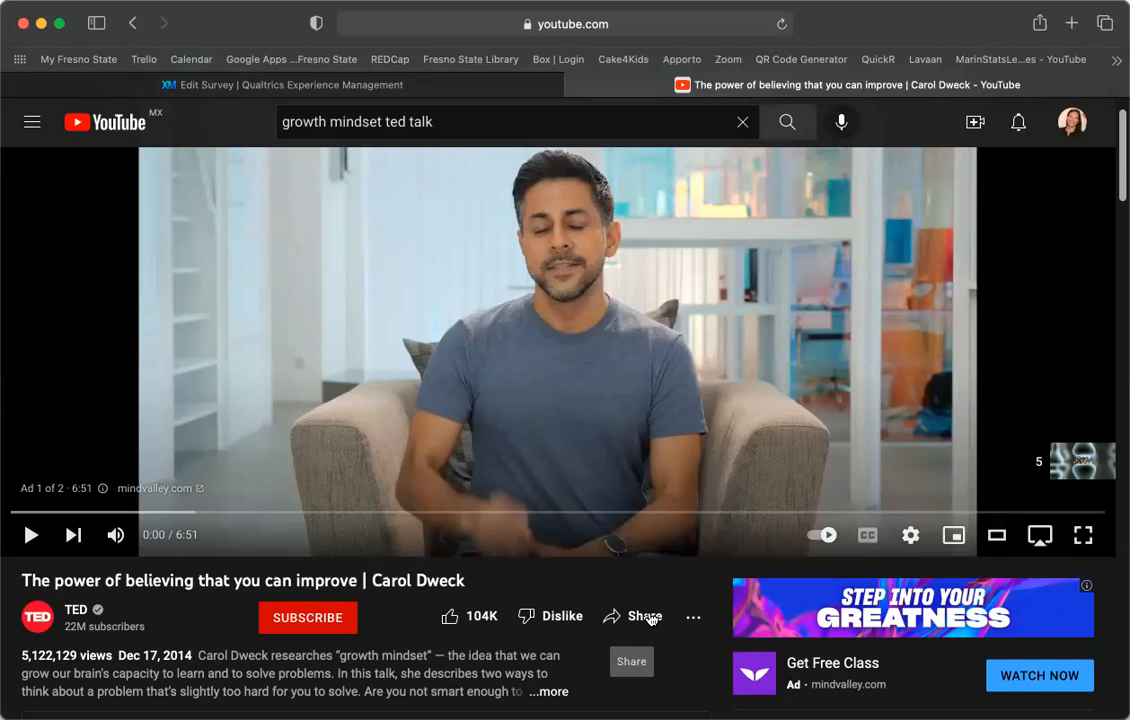
Copy the Carol Dweck talk's youtu.be share link from YouTube's Share dialog.
left_click(645, 616)
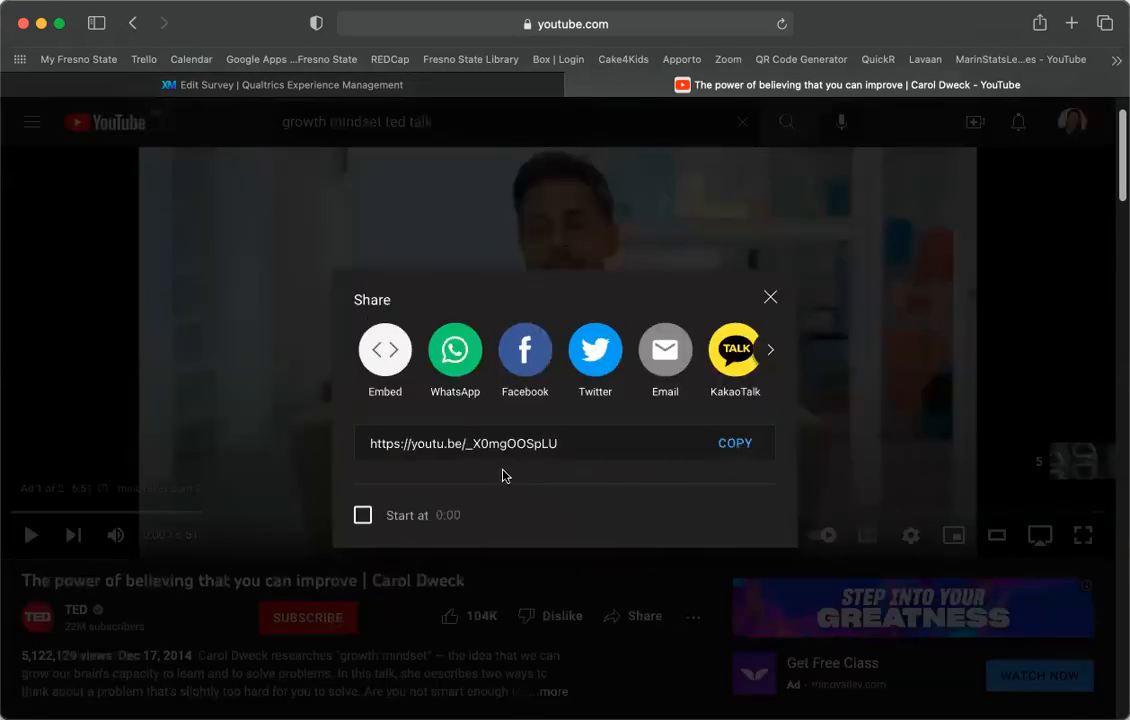
left_click(735, 443)
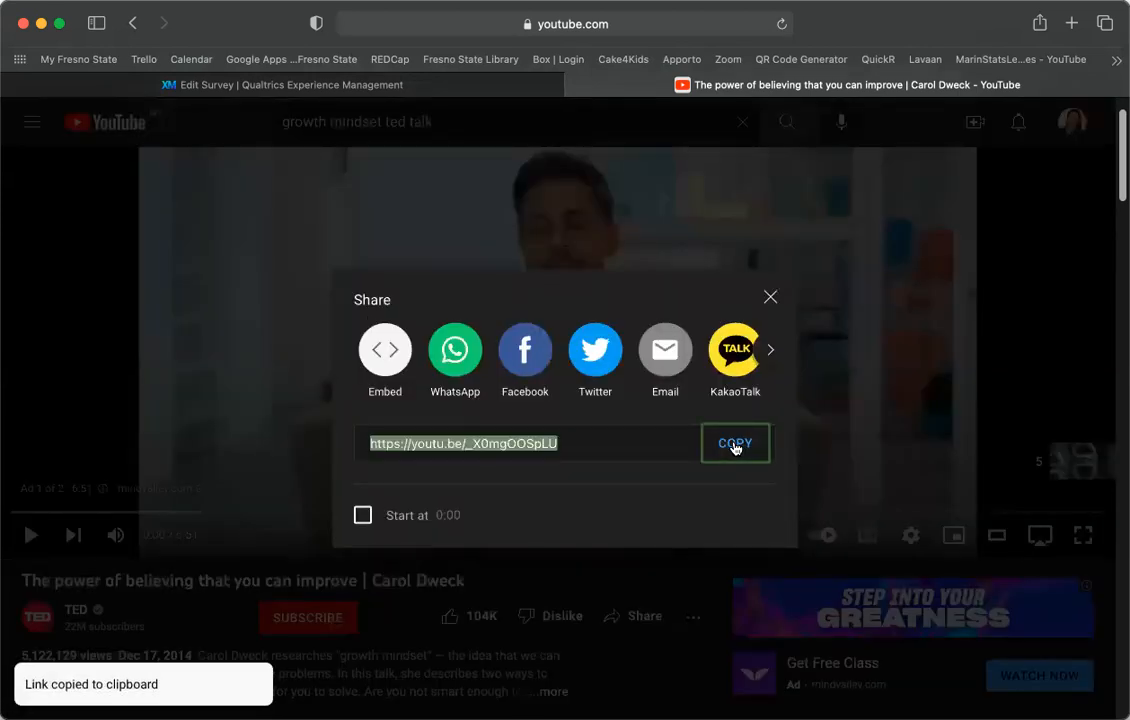
mouse_move(770, 298)
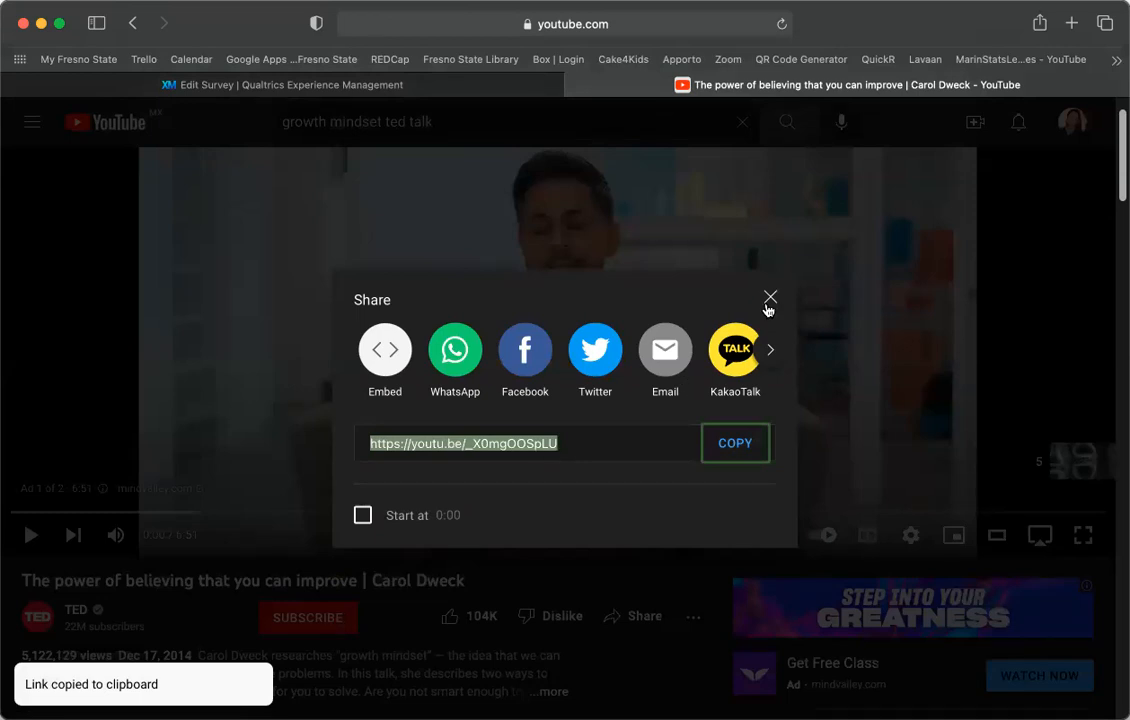
left_click(770, 298)
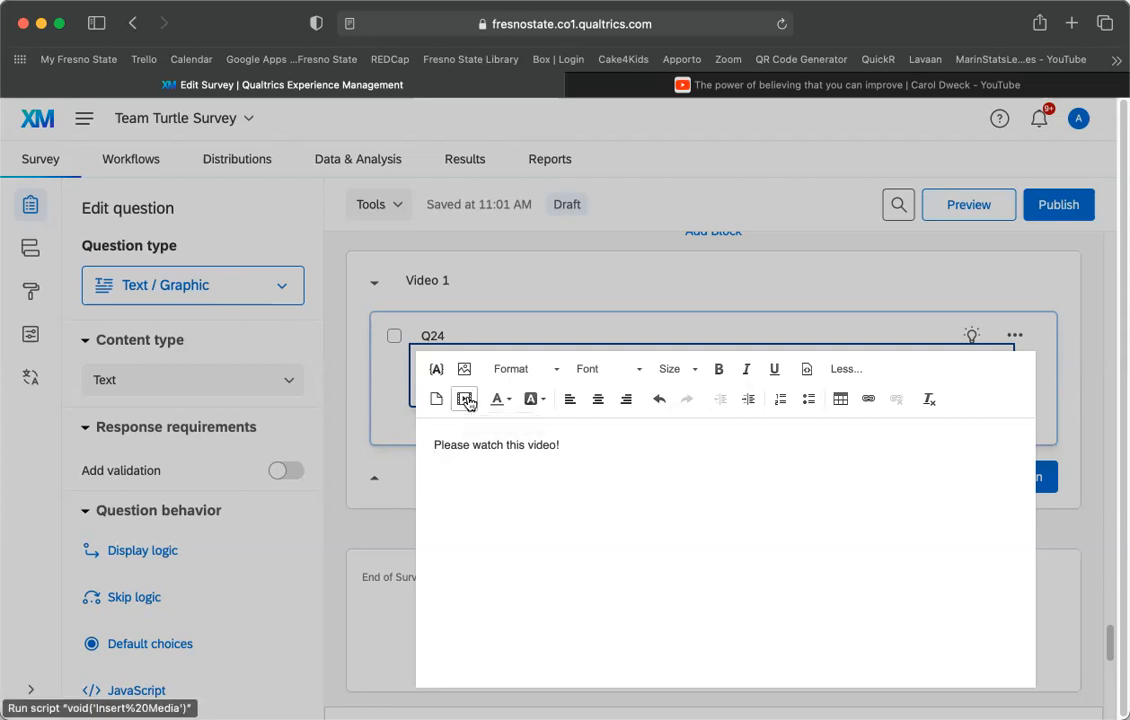
left_click(464, 398)
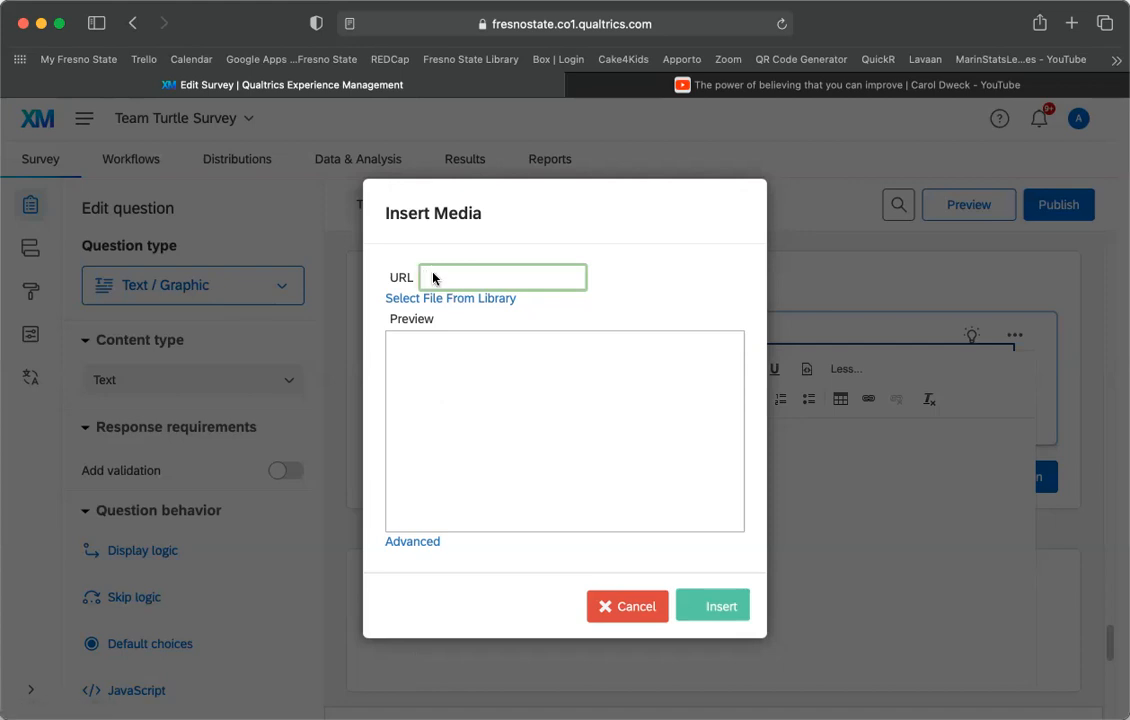
type("https://youtu.be/_X0mgOOSpLU")
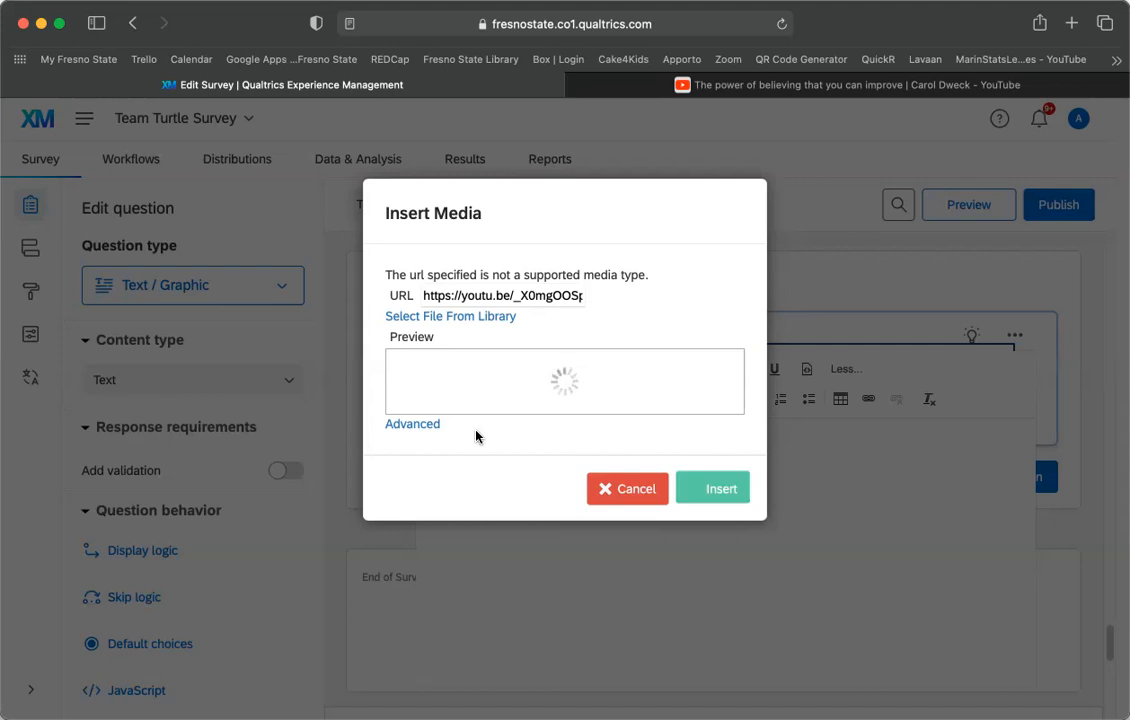
mouse_move(491, 442)
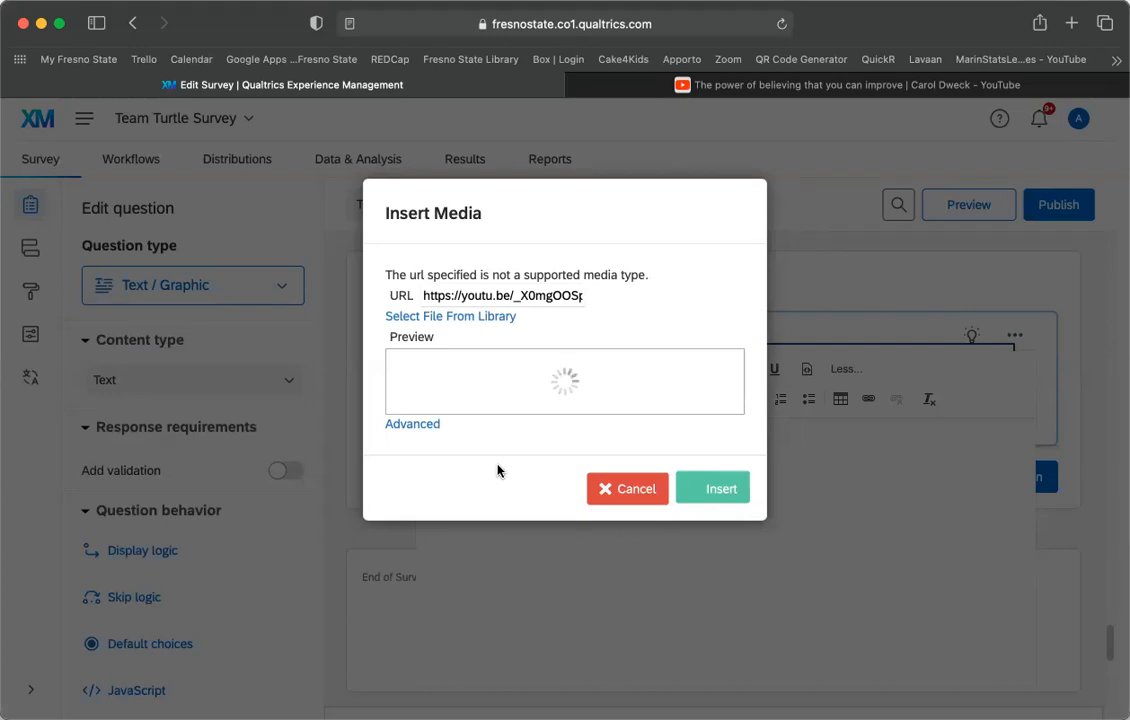
mouse_move(624, 406)
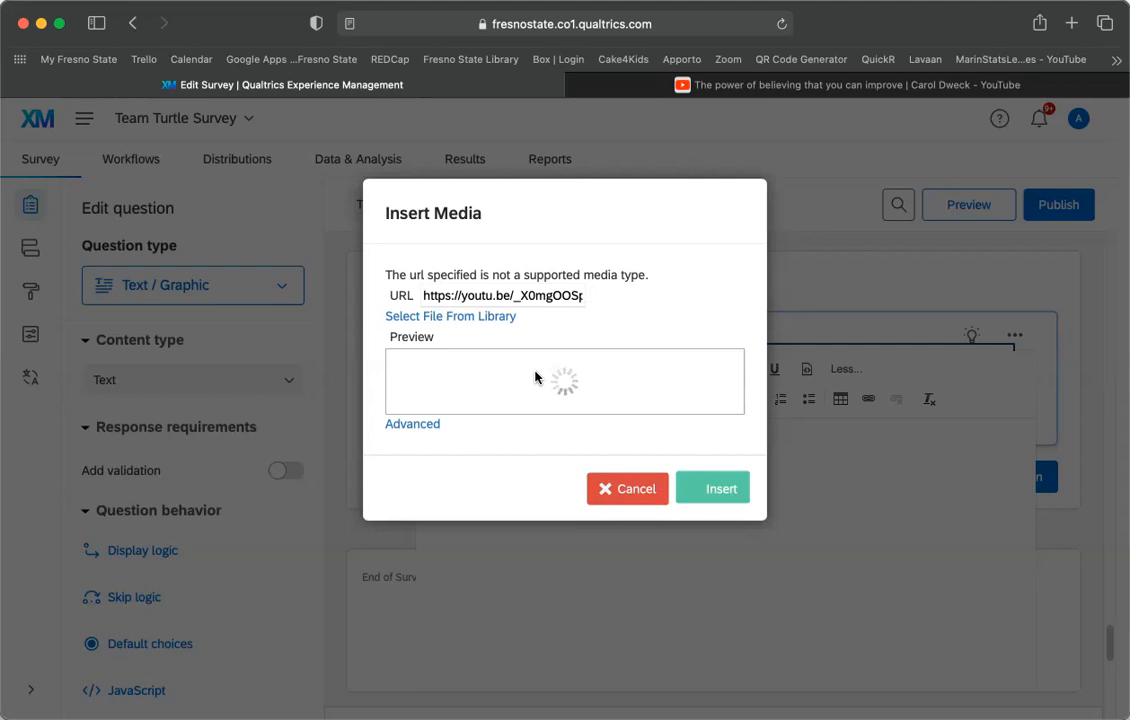
mouse_move(590, 394)
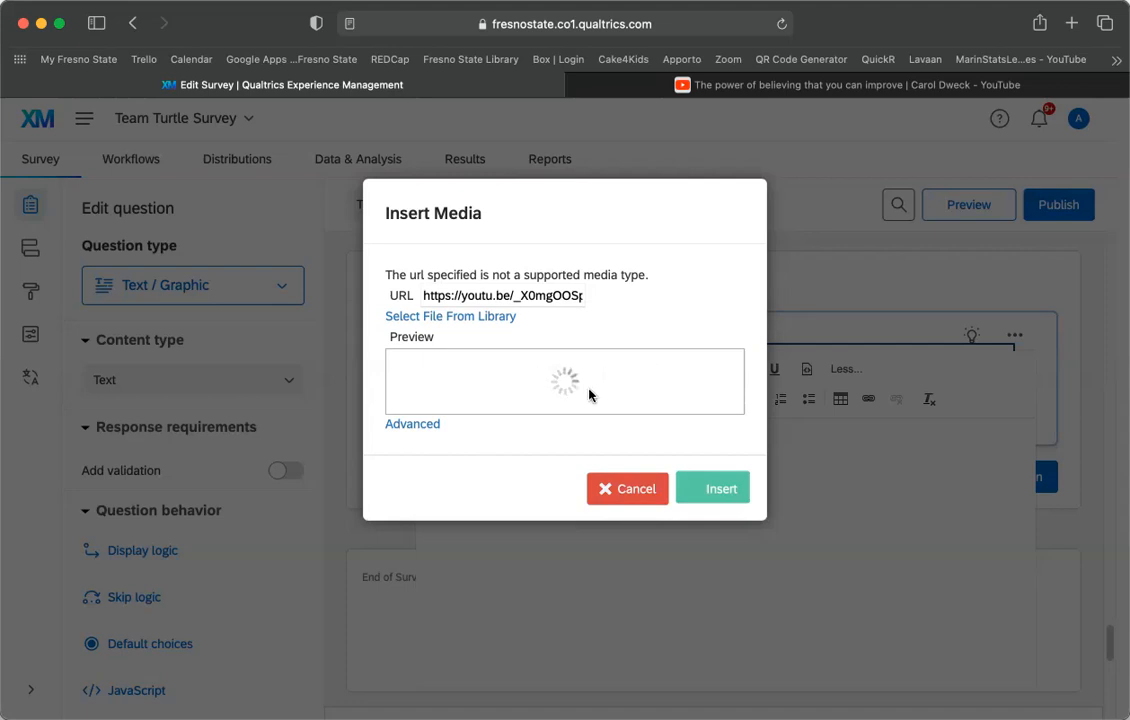
mouse_move(508, 358)
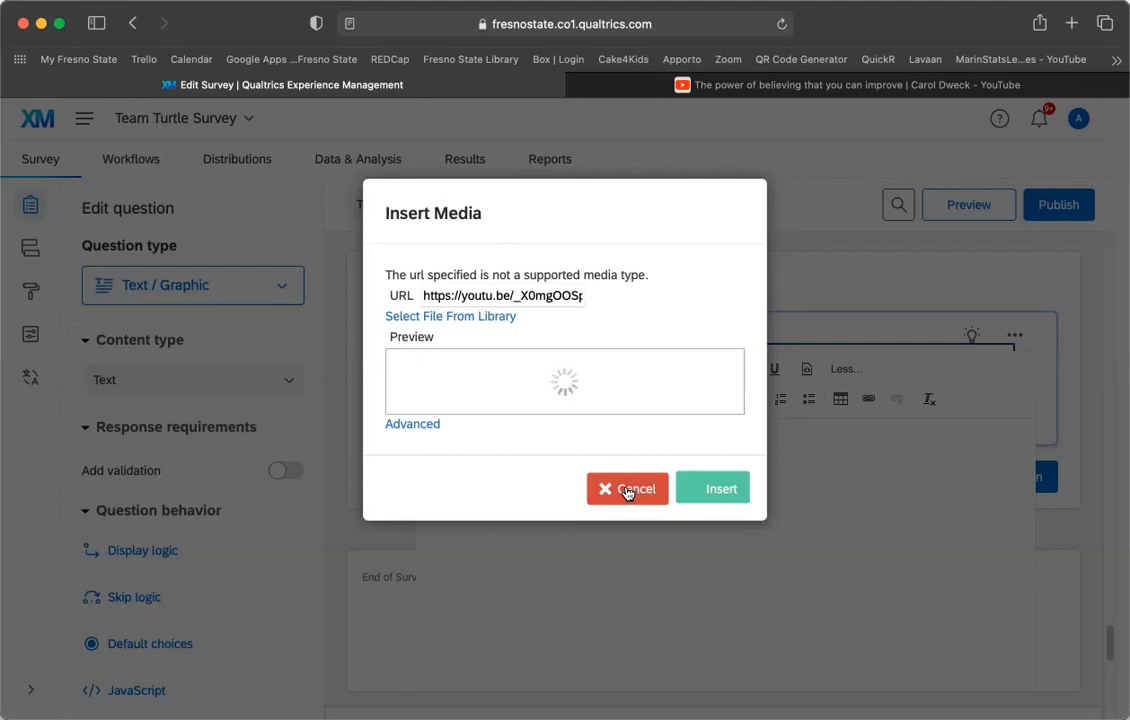
Cancel the media insertion and return focus to Q24's text editor.
left_click(627, 488)
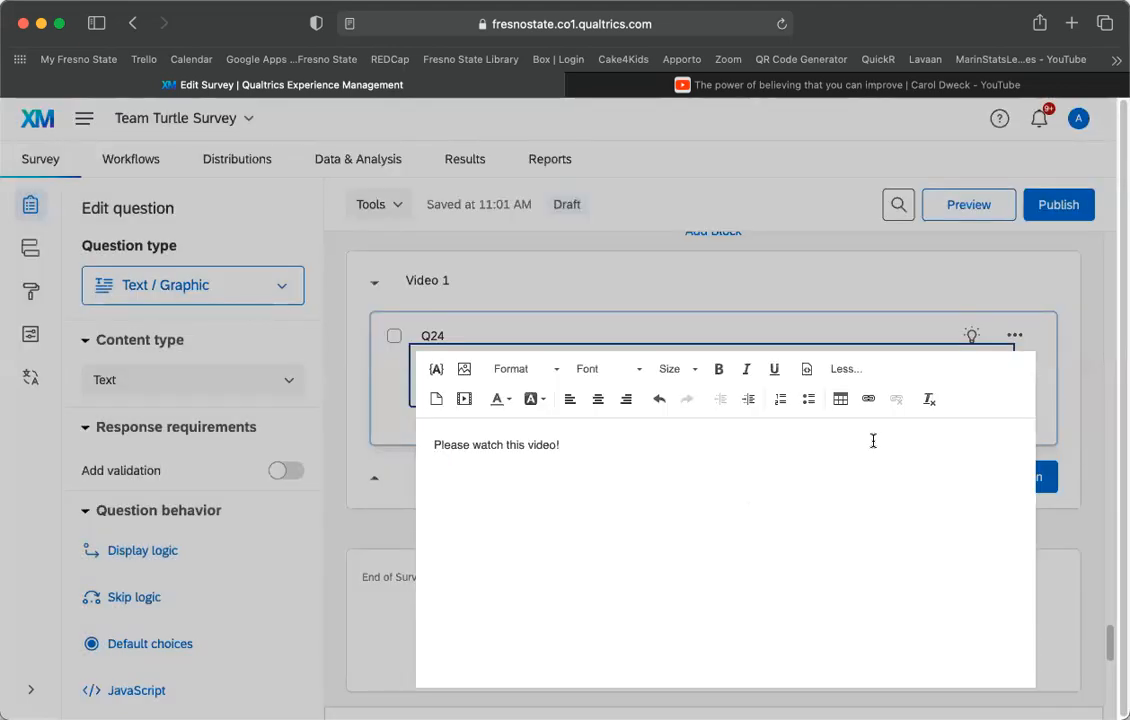
mouse_move(970, 527)
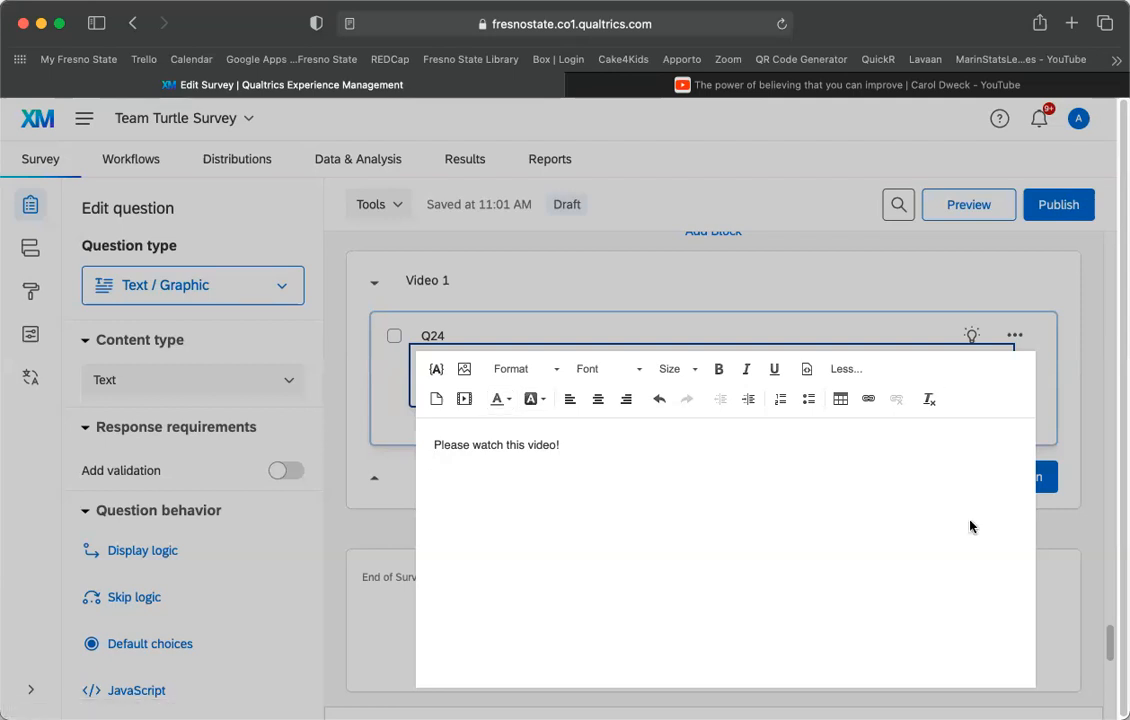
left_click(970, 527)
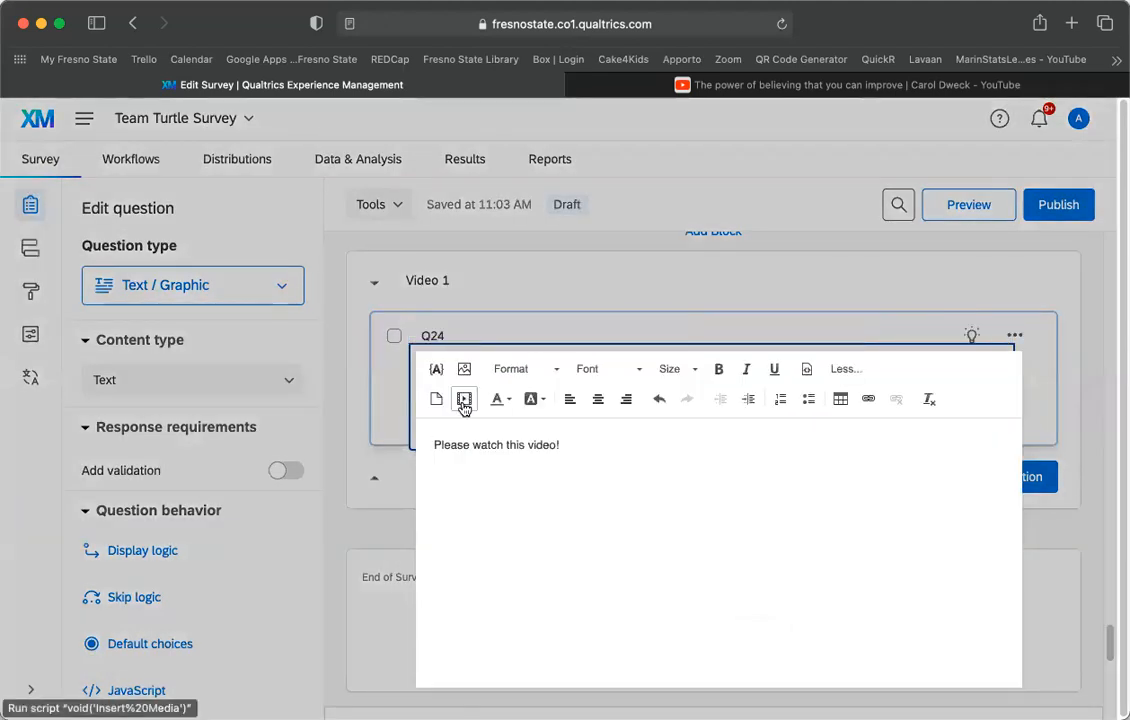
mouse_move(464, 399)
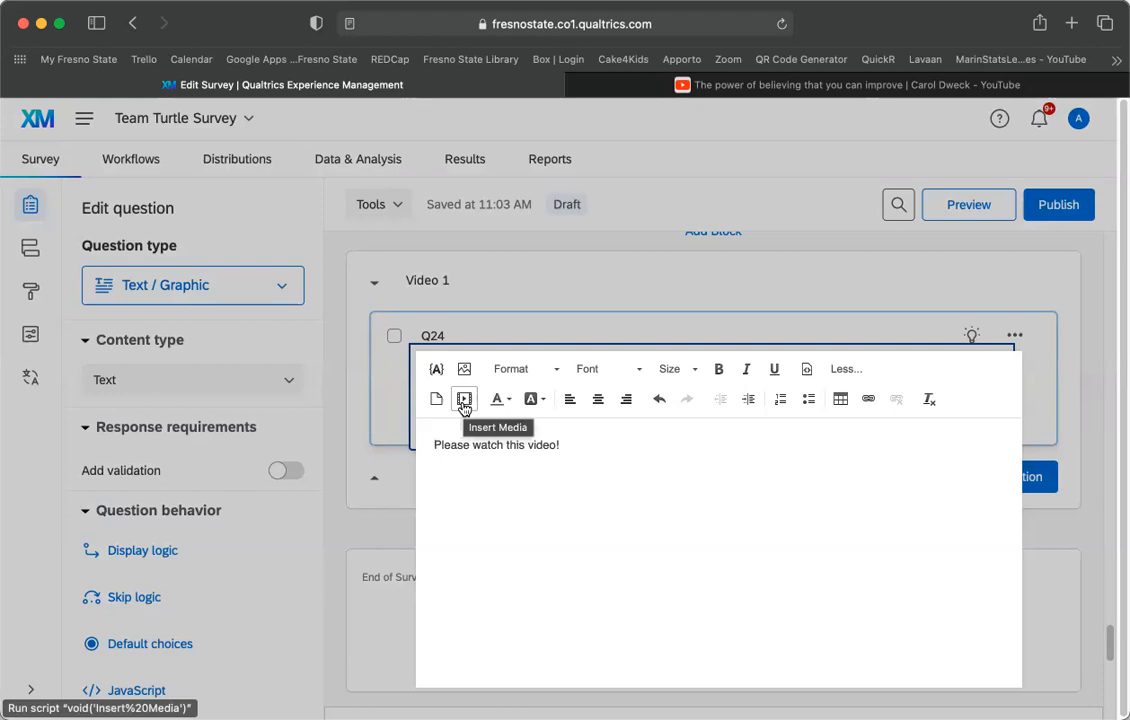
mouse_move(467, 407)
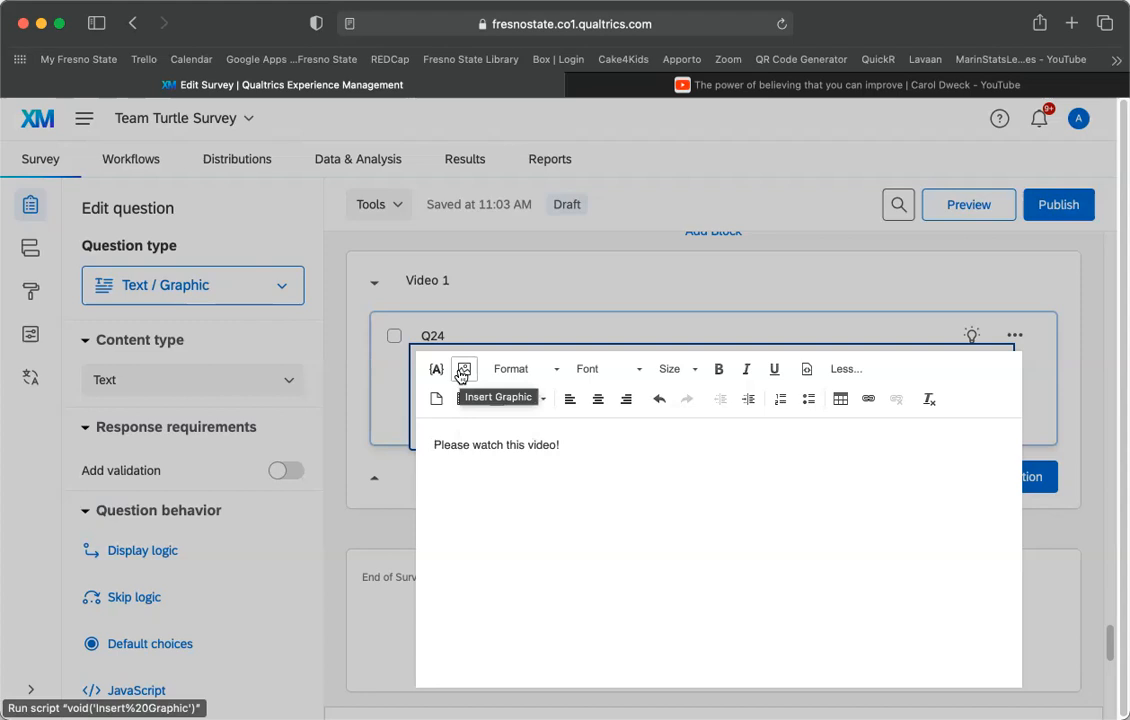
mouse_move(516, 375)
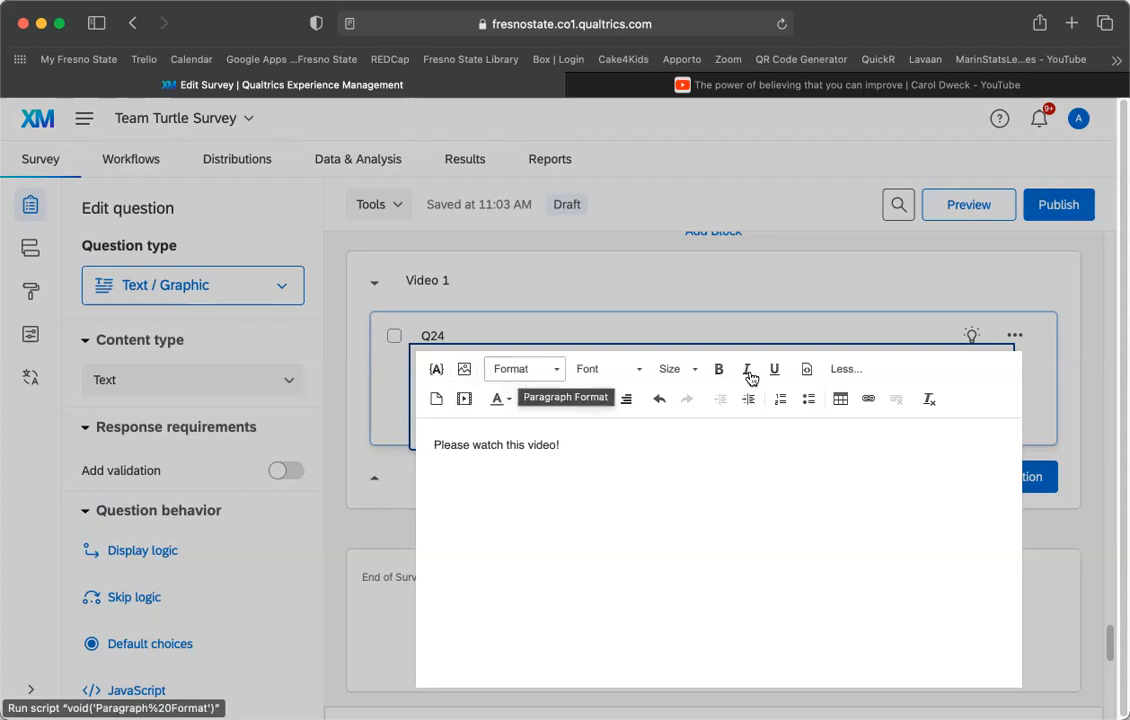
mouse_move(840, 399)
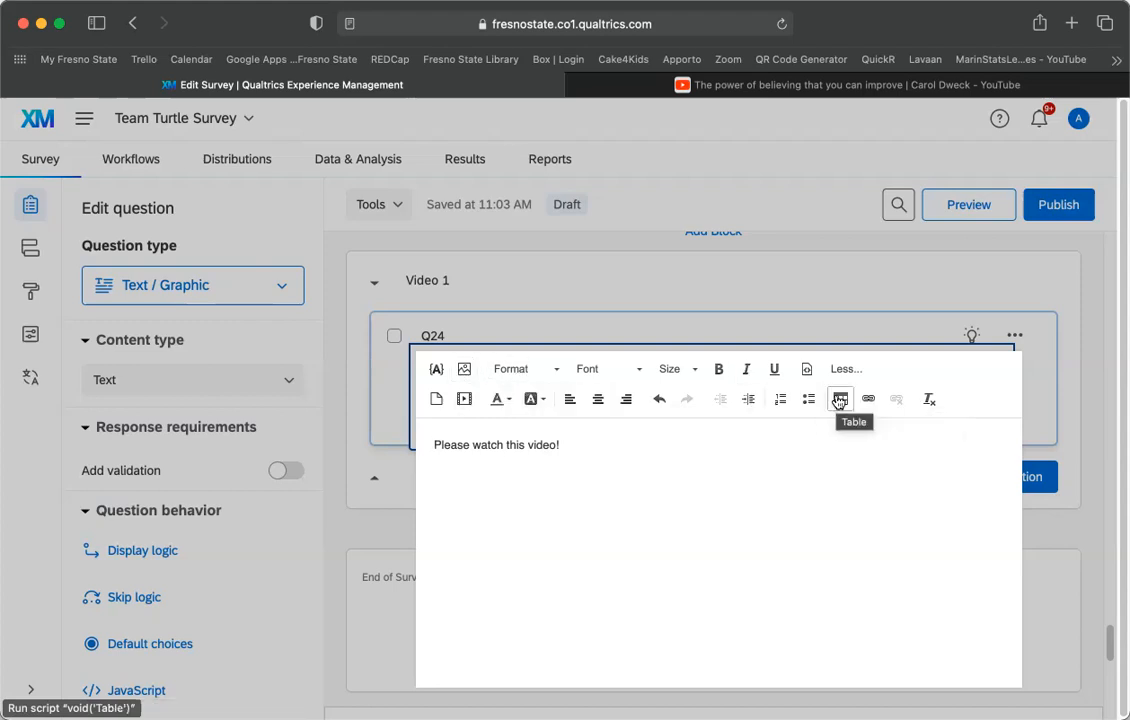
mouse_move(868, 399)
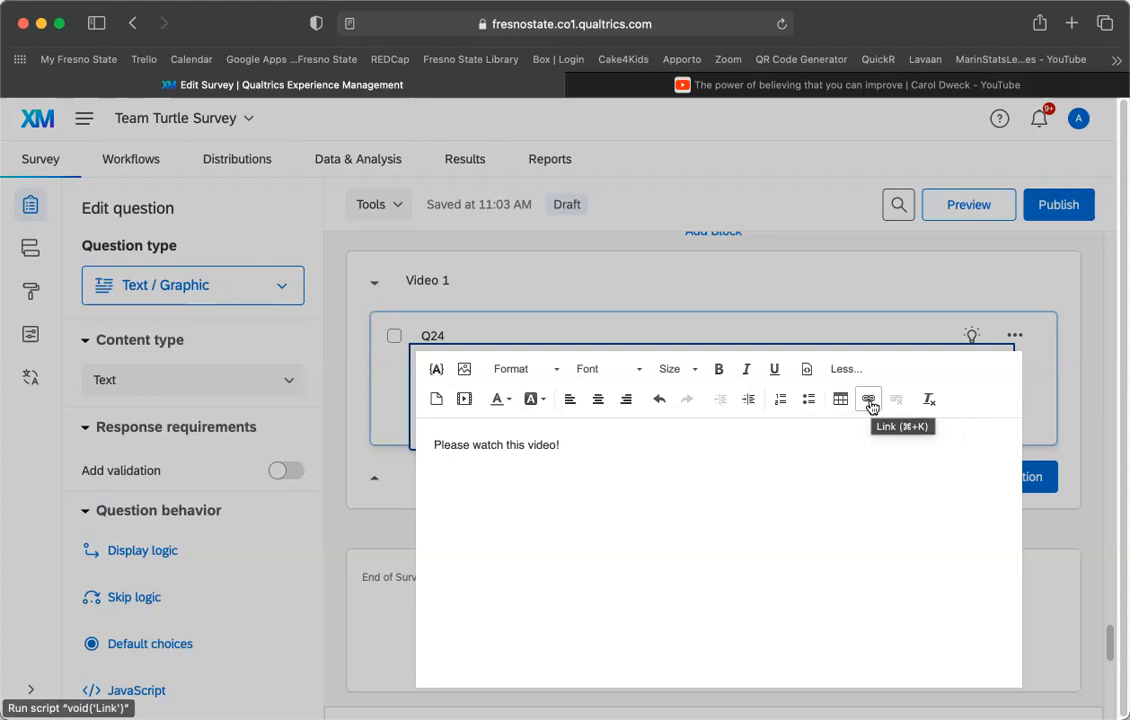